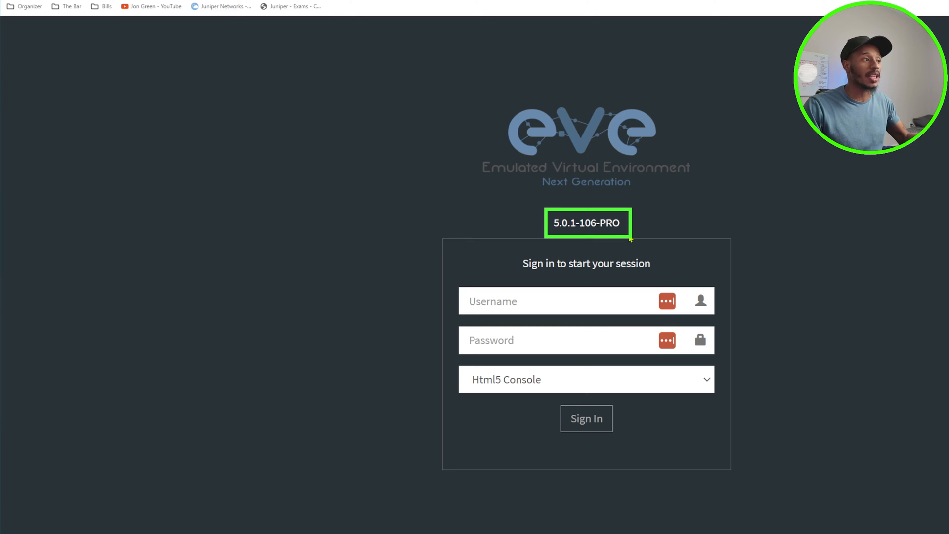
mouse_move(702, 233)
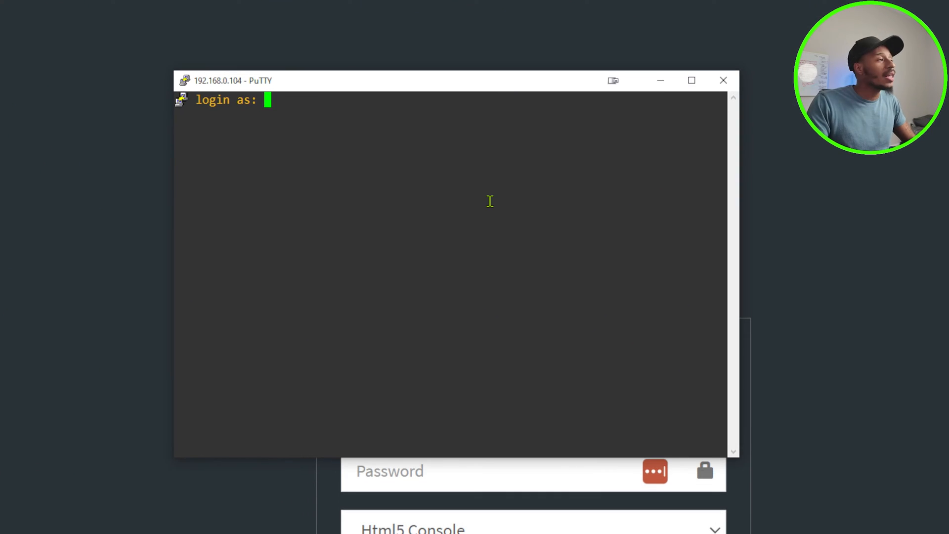
Step: Log in to the EVE-NG server as root and reach the shell prompt
text(root)
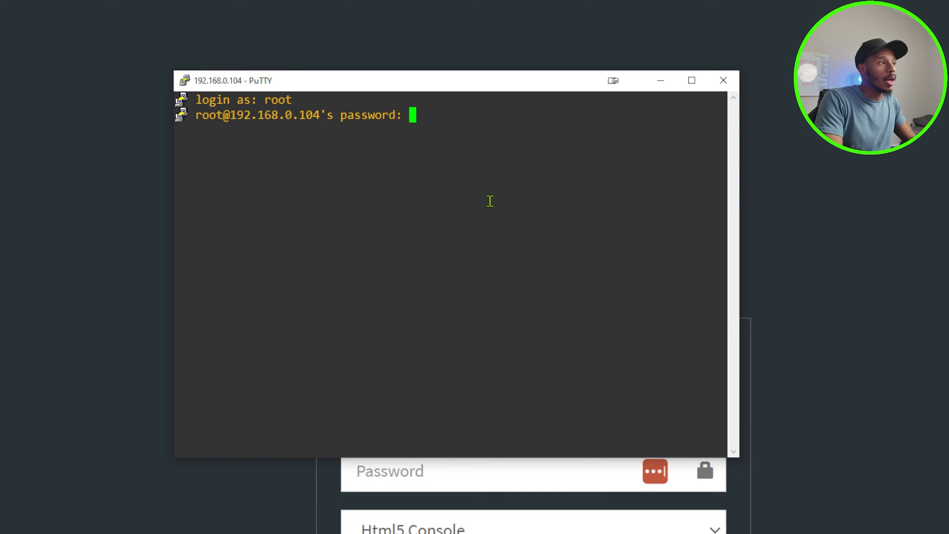
key(Return)
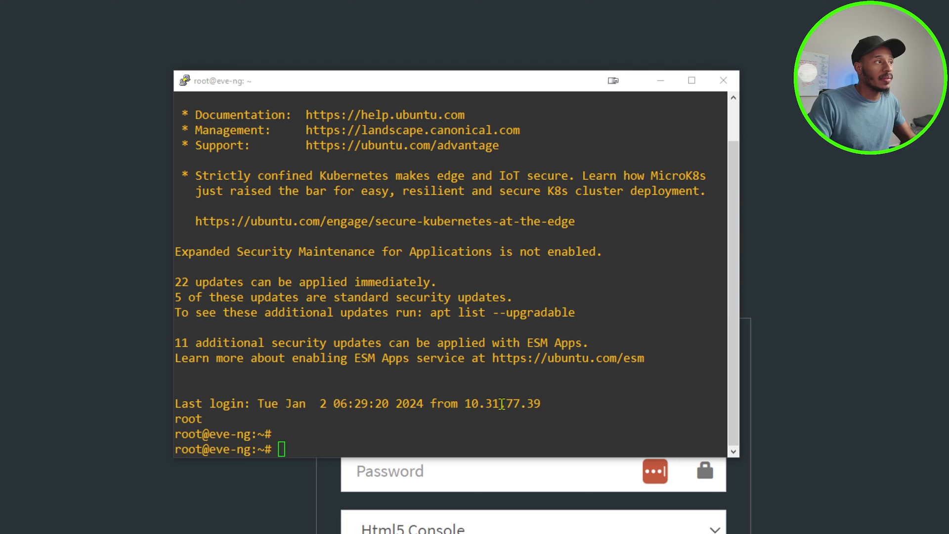
Step: Run apt autoremove to clear unneeded packages (nothing to remove)
text(apt)
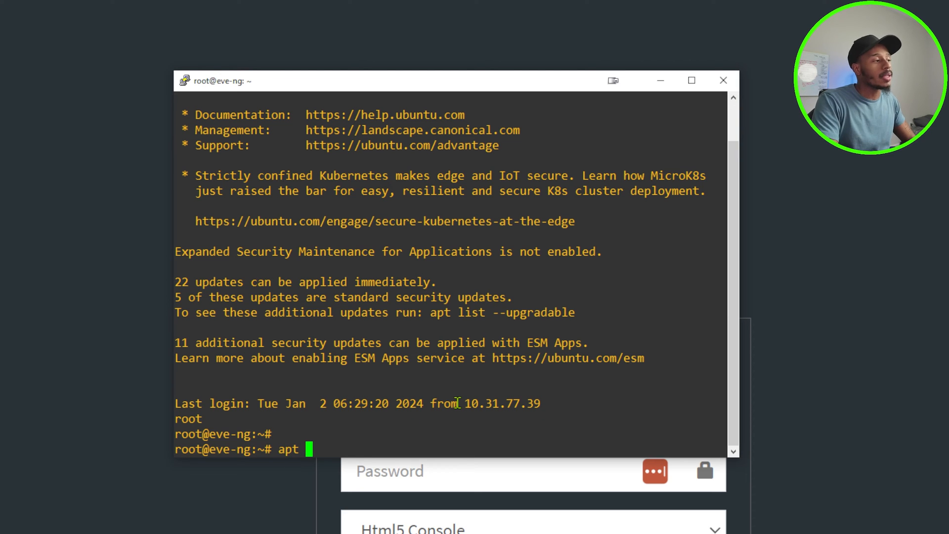
text(autore)
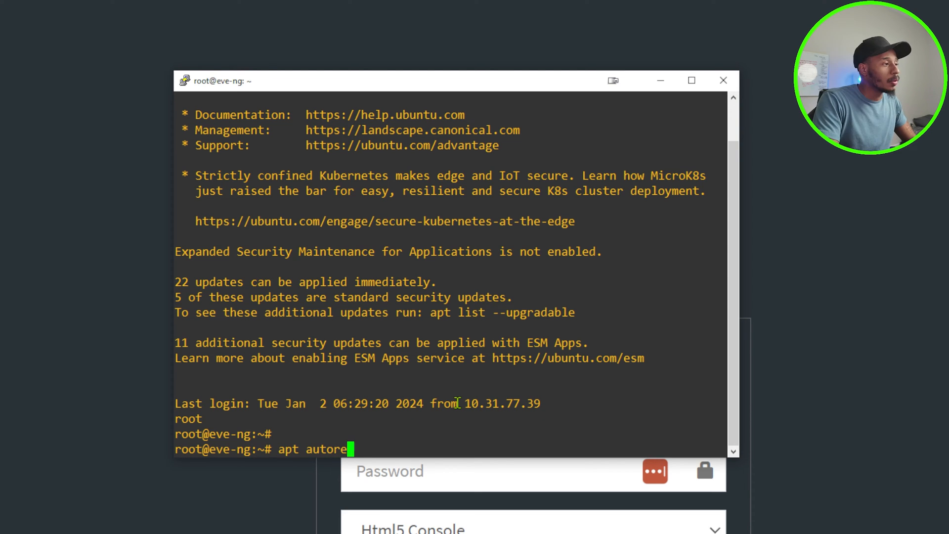
key(Return)
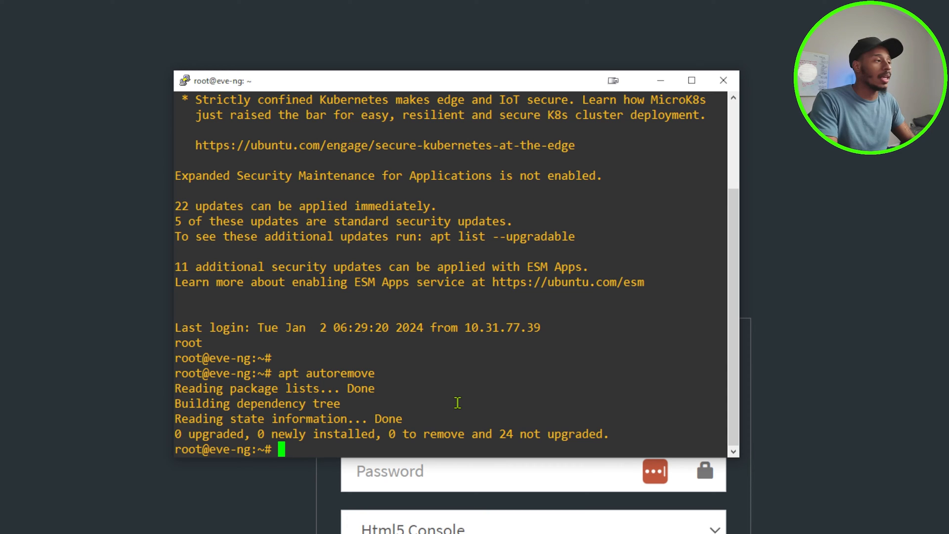
Step: Run df -h showing the root filesystem at 547G with 357G free, 32% used
text(df -d)
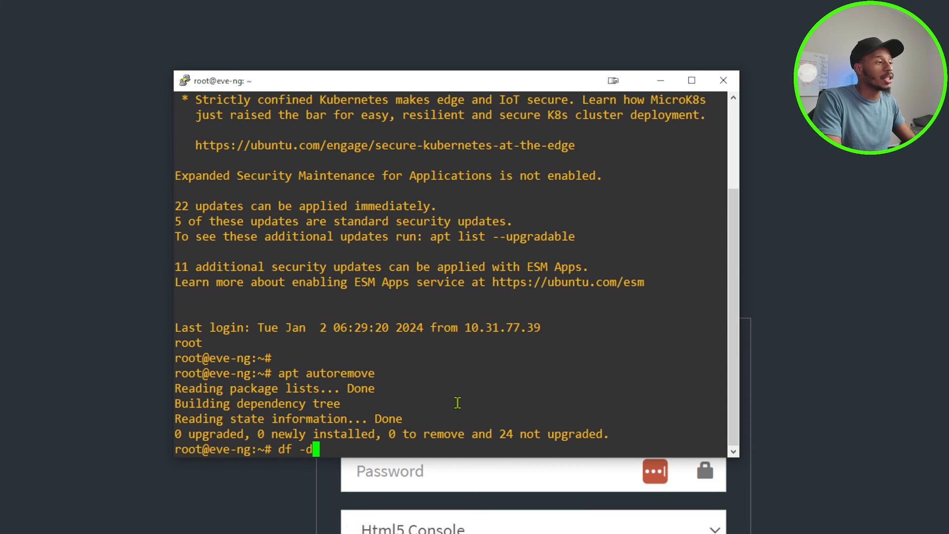
key(Return)
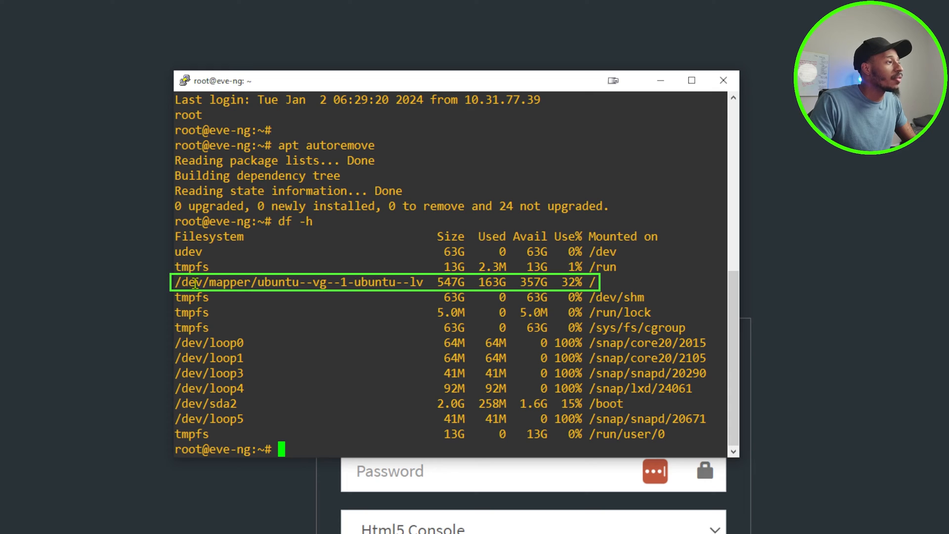
mouse_move(562, 282)
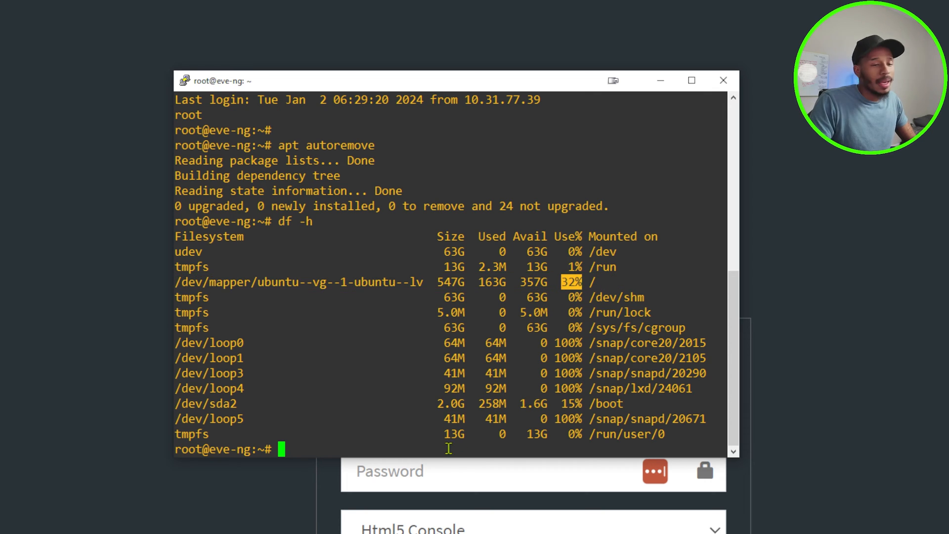
mouse_move(607, 454)
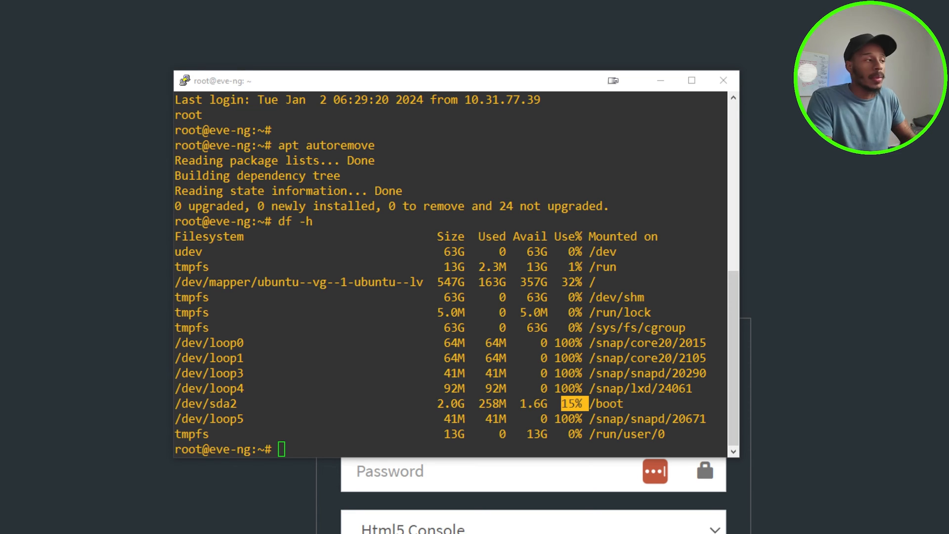
Step: Ping 8.8.8.8 and stop it, confirming 0% packet loss
text(pp)
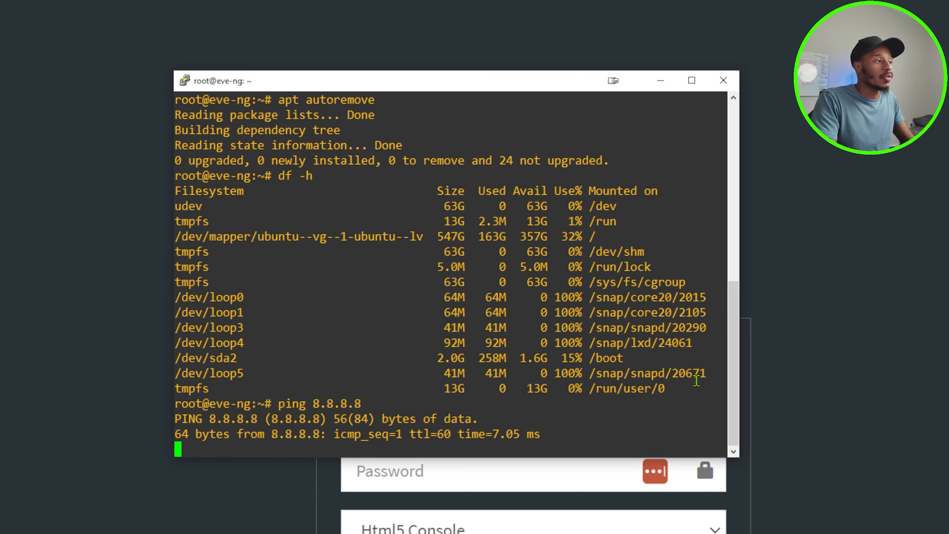
key(ctrl+c)
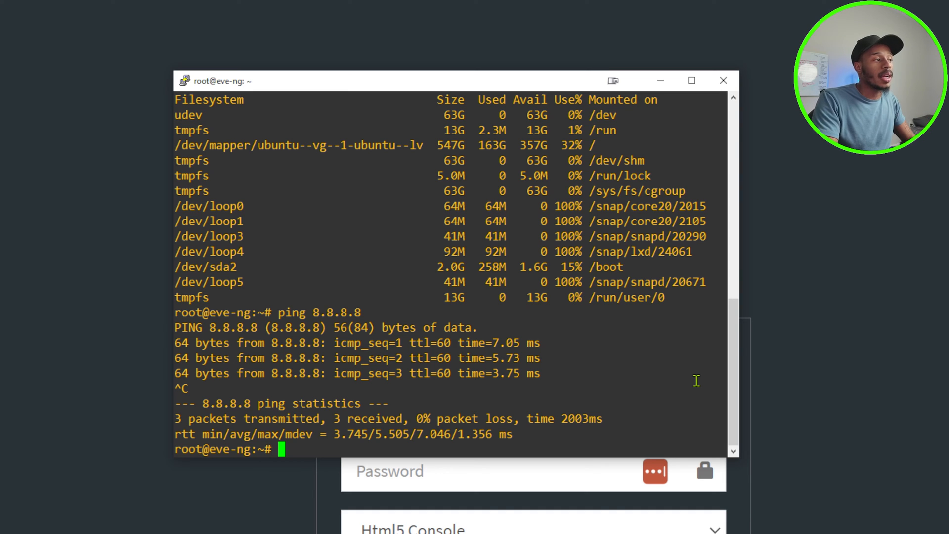
text(ww)
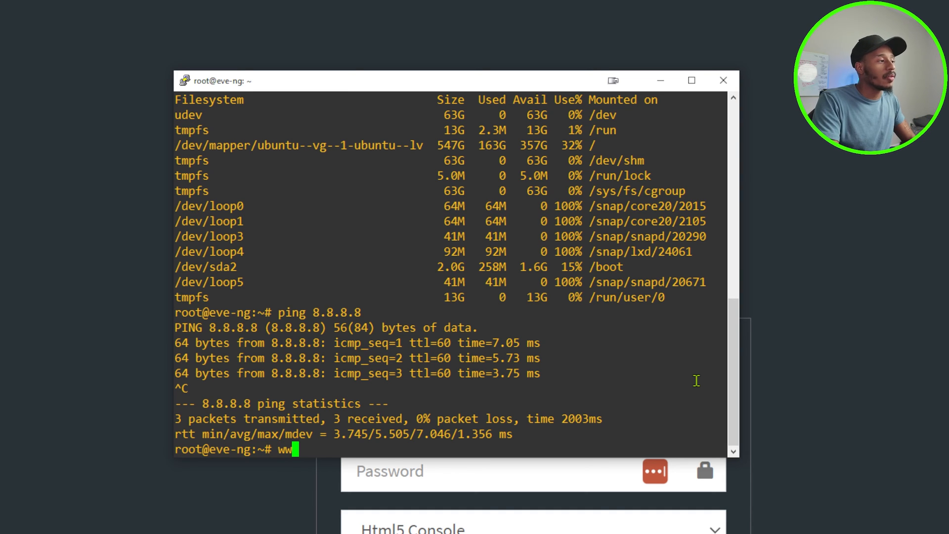
text(ing www.)
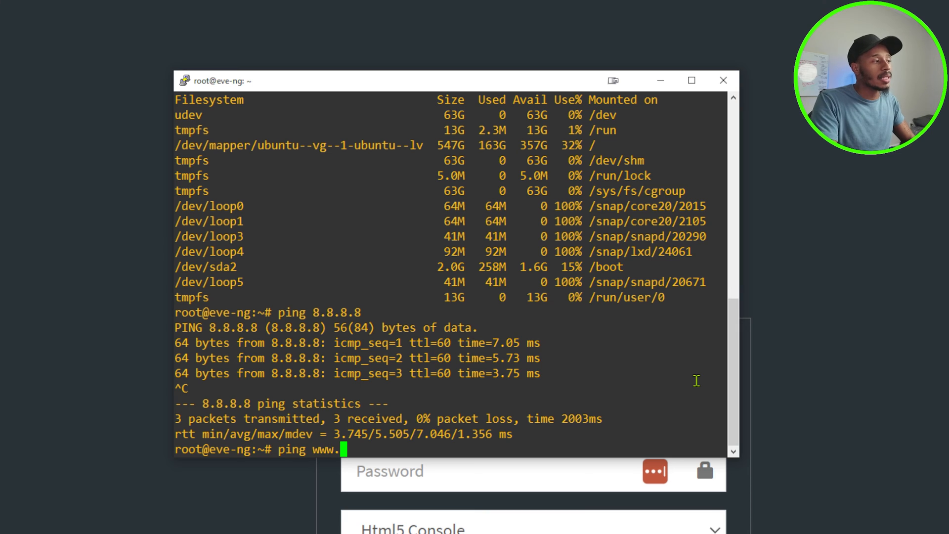
text(gooog)
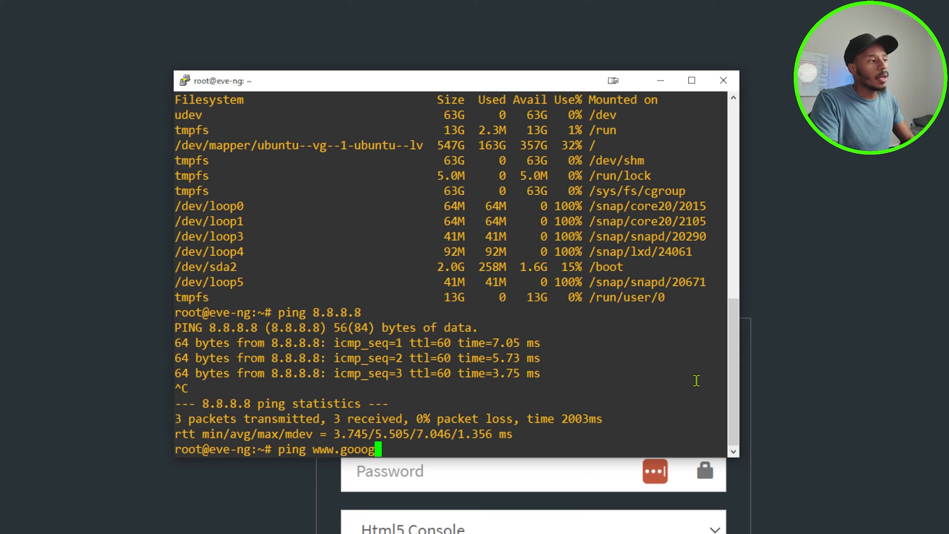
text(gle.com)
key(Return)
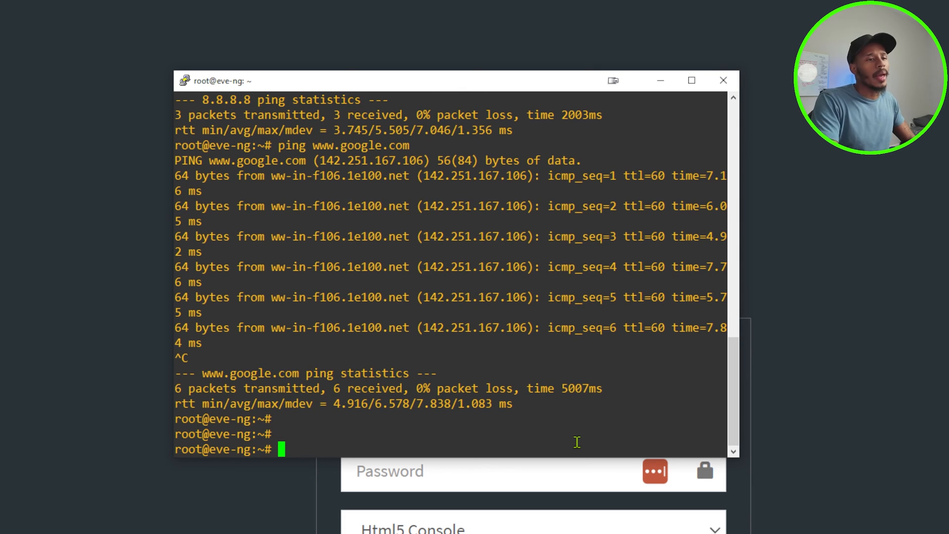
Step: Refresh the package lists with apt update
text(apt up)
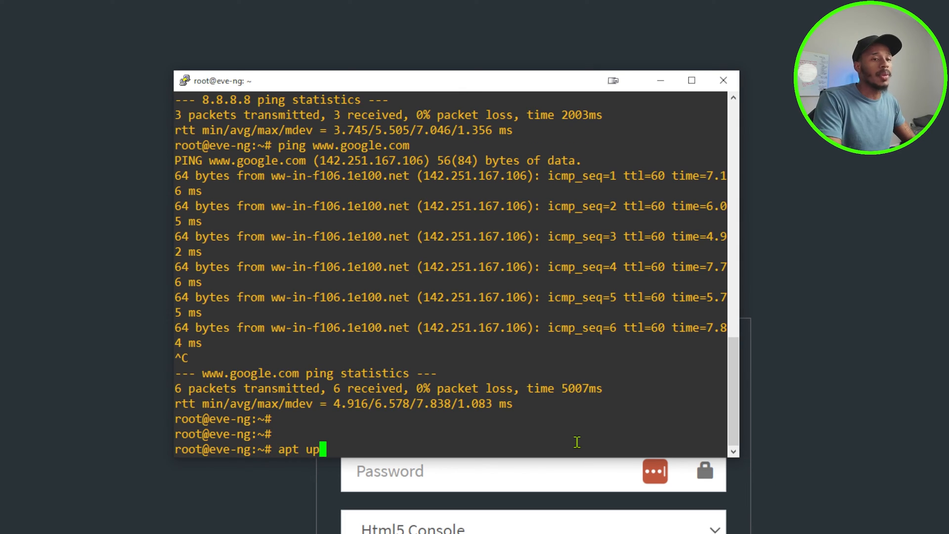
key(Return)
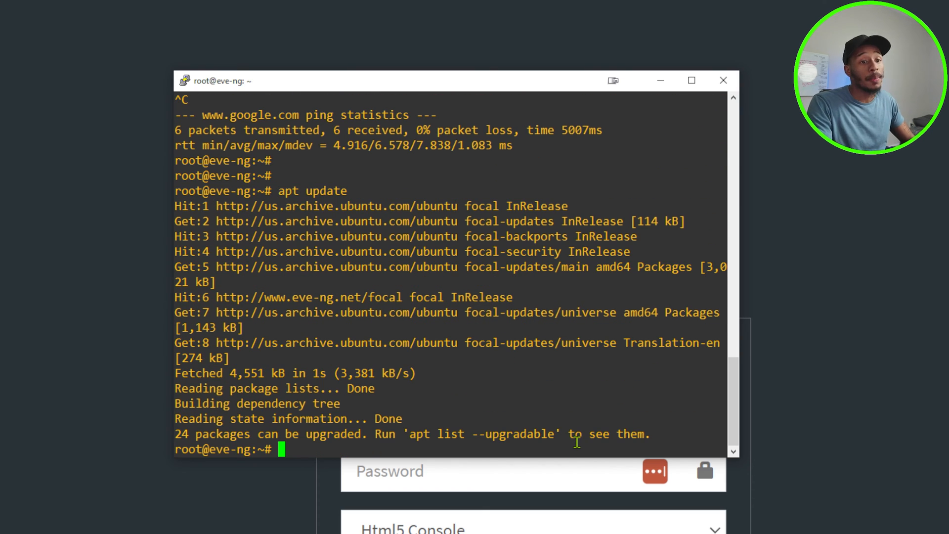
Step: Install the 24 available upgrades with apt dist-upgrade, then reboot the server
text(ap)
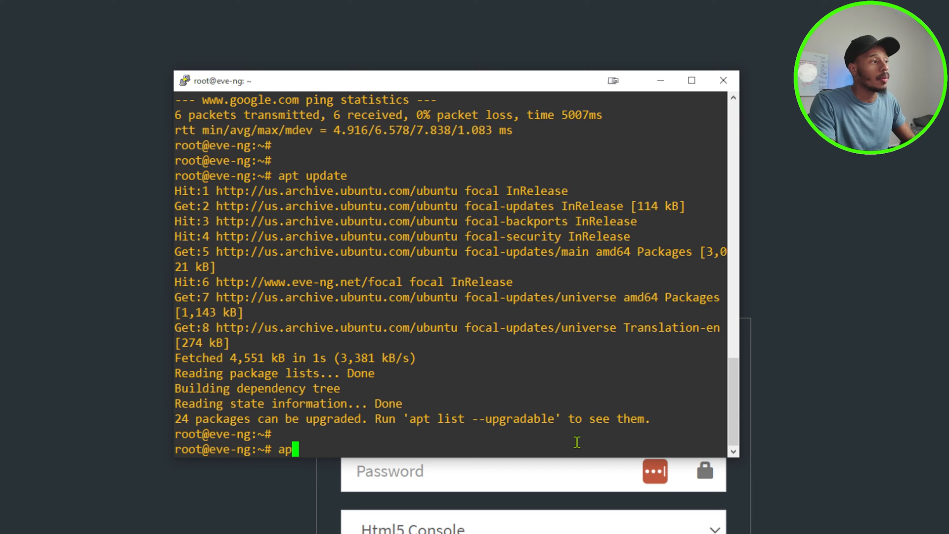
text(t dist-up)
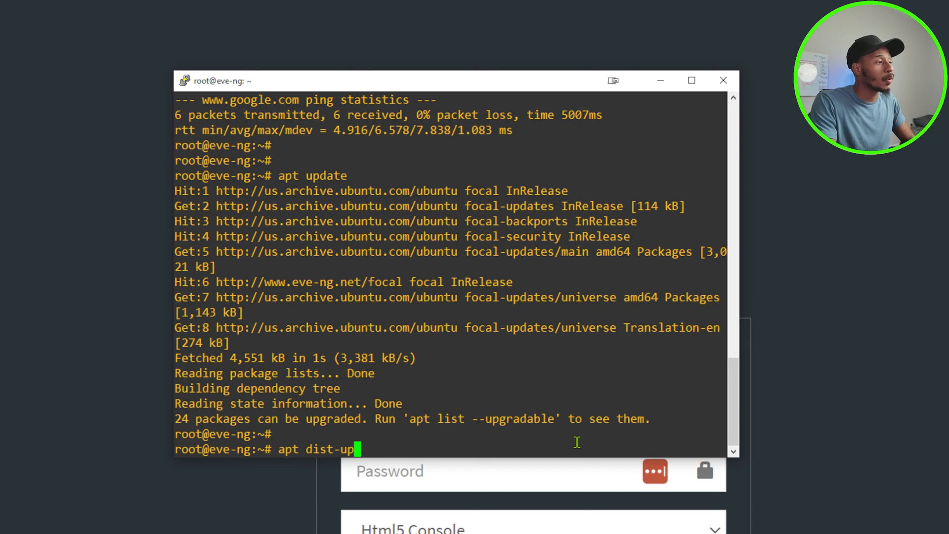
key(Return)
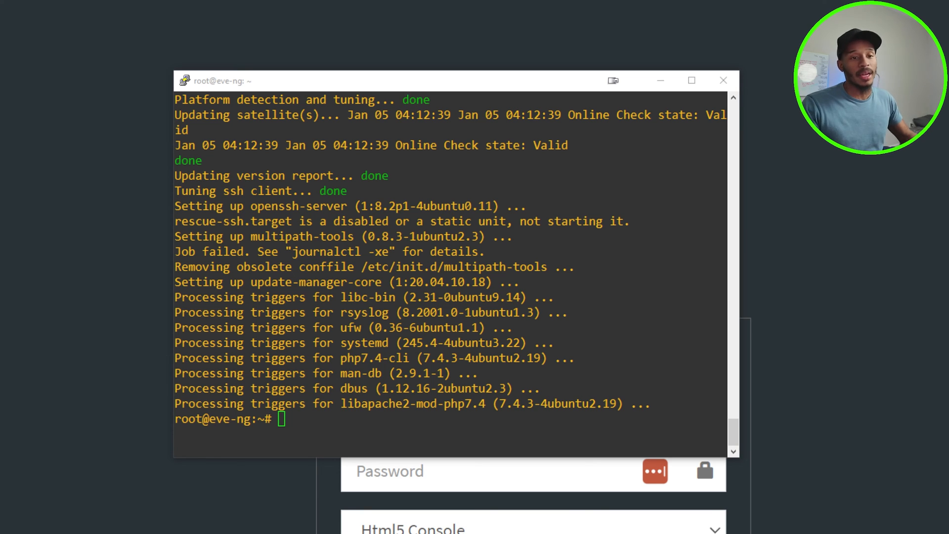
text(reboot)
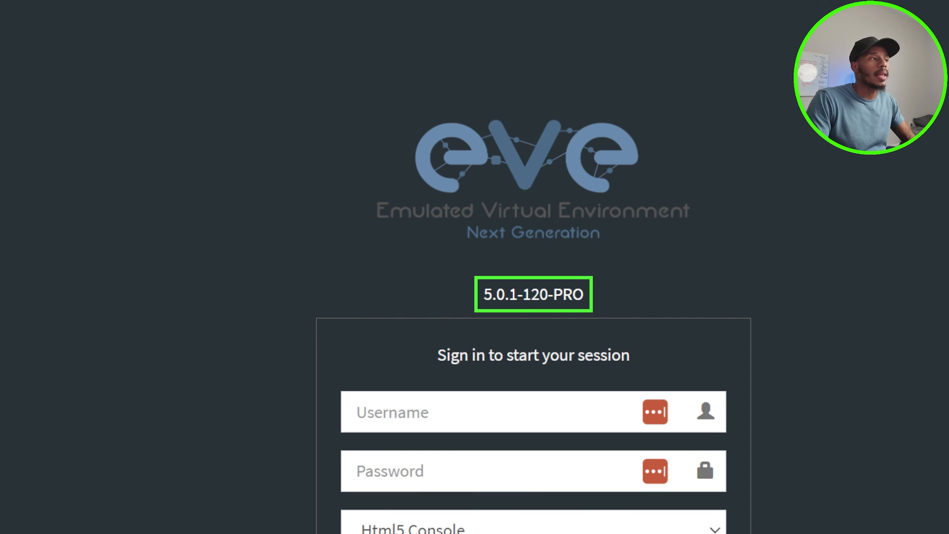
mouse_move(478, 306)
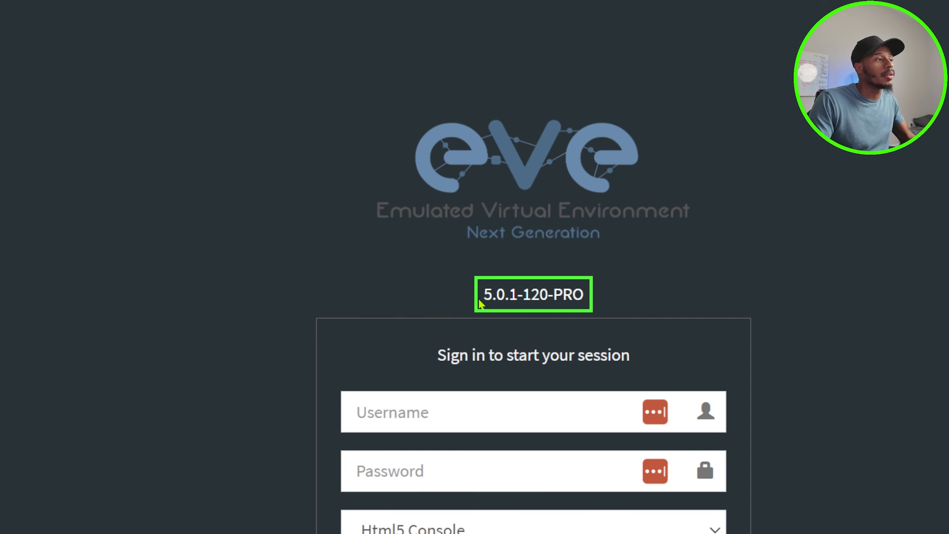
Step: Refresh the EVE-NG login page showing the upgraded version 5.0.1-120-PRO
double_click(500, 295)
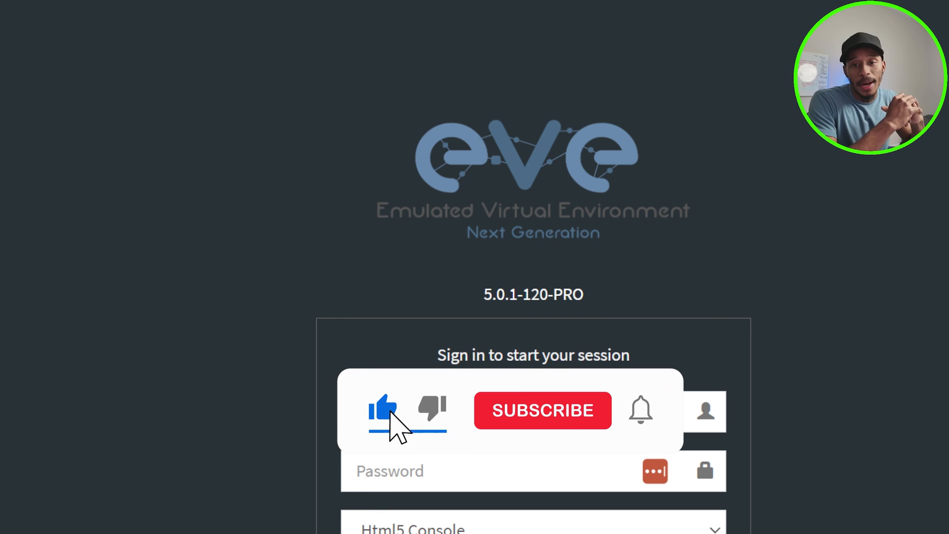
click(542, 409)
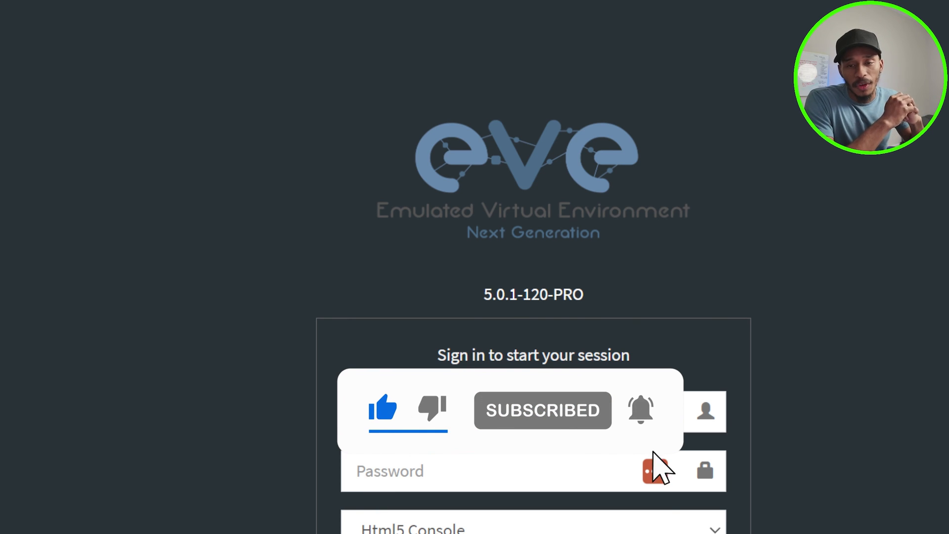